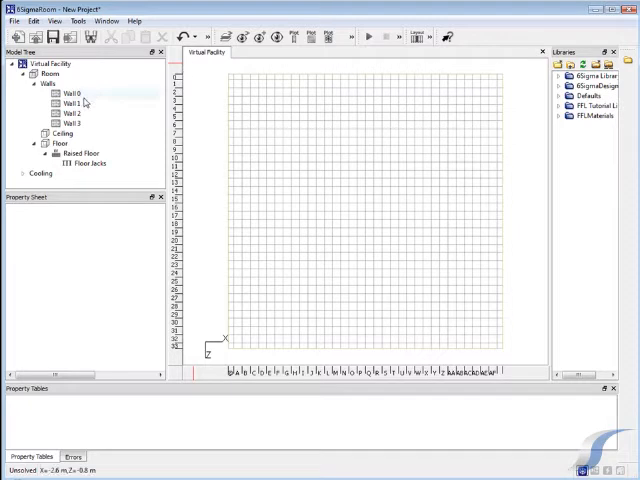
- Set the room's Geometry > Height to 4.3 m in the Property Sheet
left_click(68, 104)
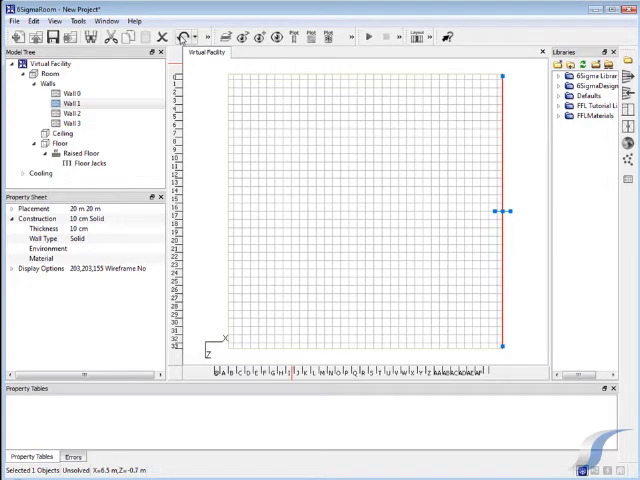
left_click(46, 74)
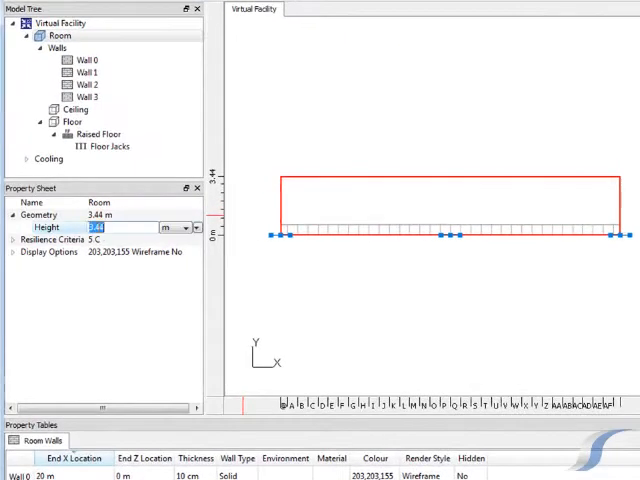
type("4")
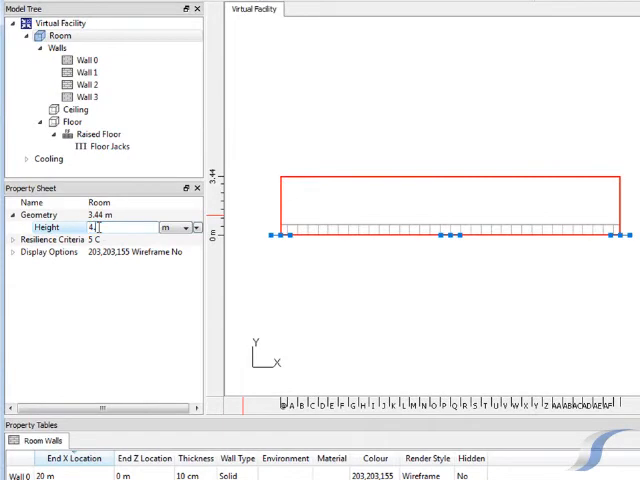
type(".3 m")
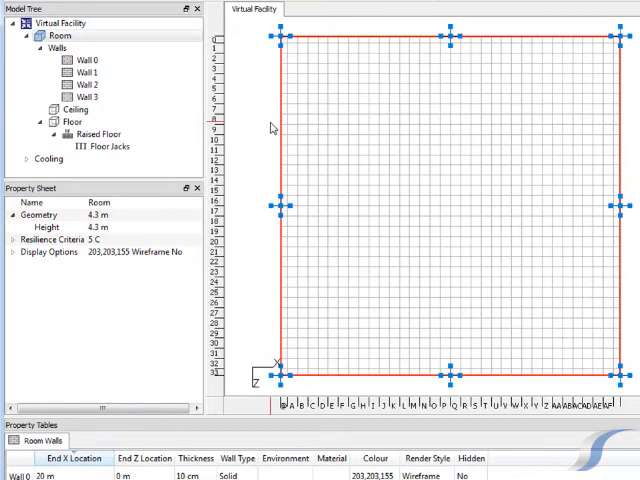
- Drag a wall's endpoint handle to shrink the room's rectangular footprint
left_click(92, 84)
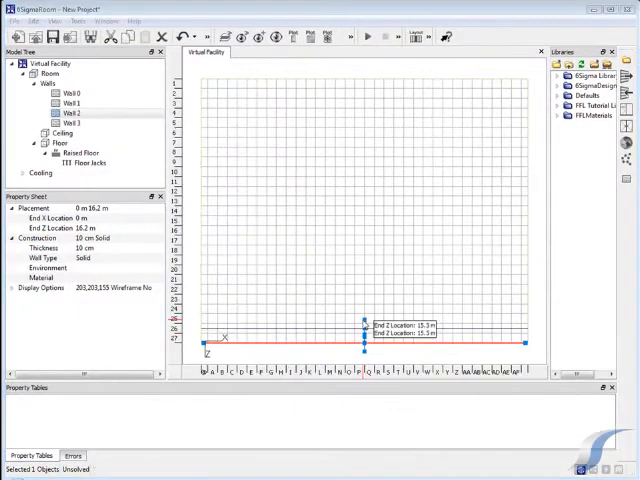
left_click_drag(364, 324, 364, 316)
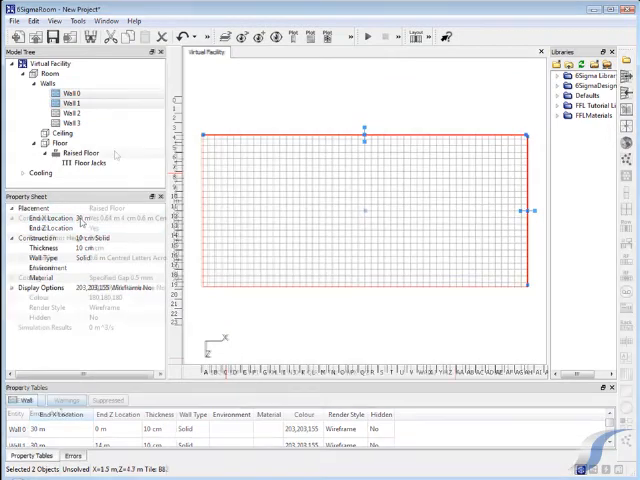
- Colour the raised floor light grey (180,180,180) and set its render style to Textured
left_click(80, 152)
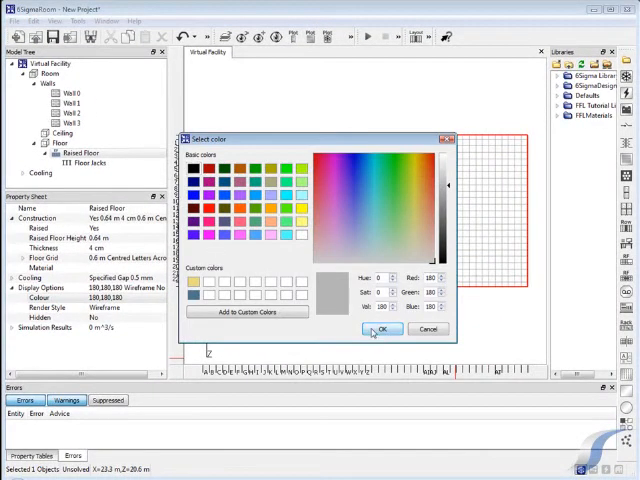
left_click(384, 328)
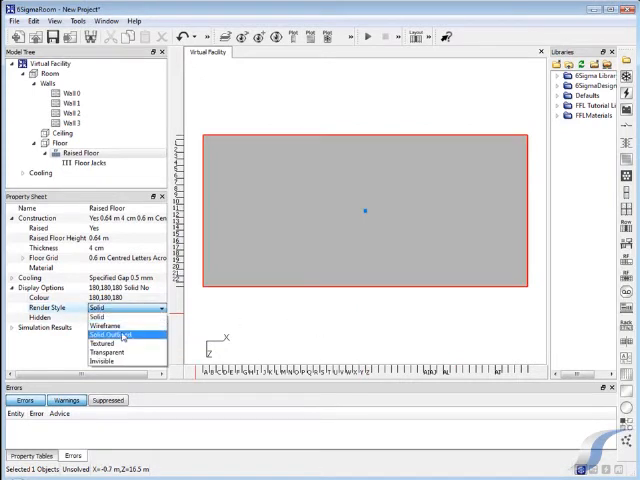
left_click(104, 344)
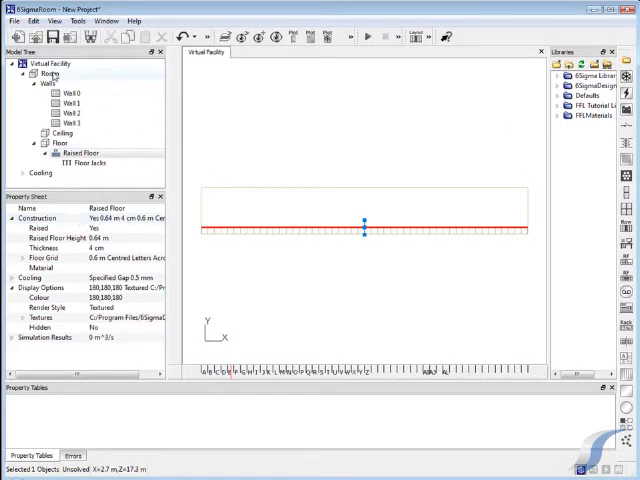
left_click(50, 72)
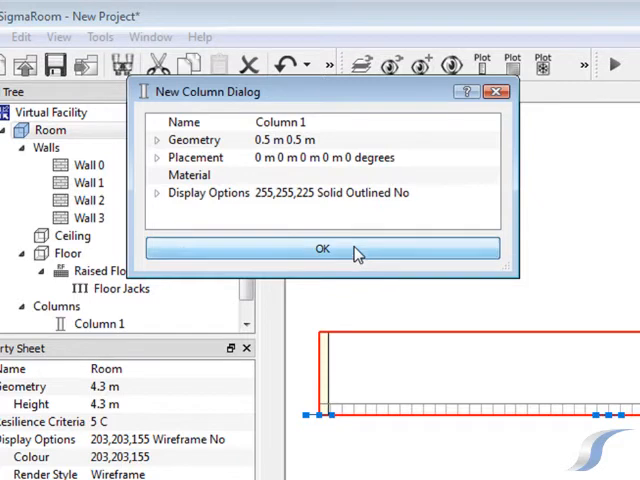
left_click(322, 248)
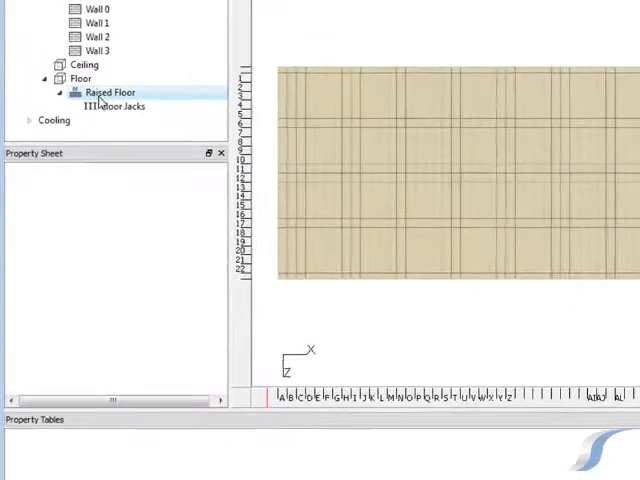
- Add a raised floor cutout with depth 4.2 m (1.6 m by 4.2 m)
left_click(110, 92)
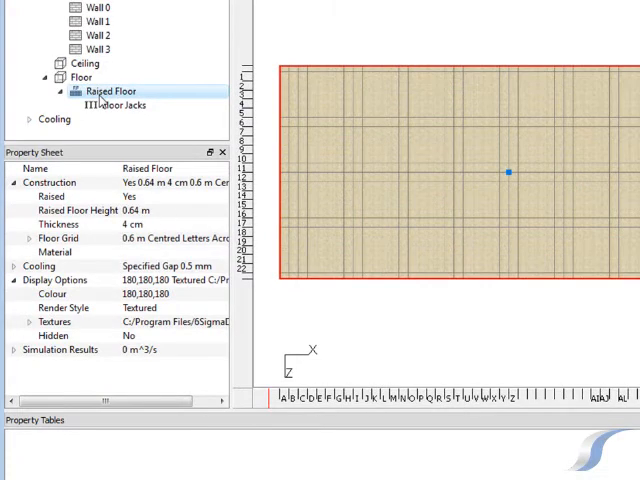
right_click(96, 92)
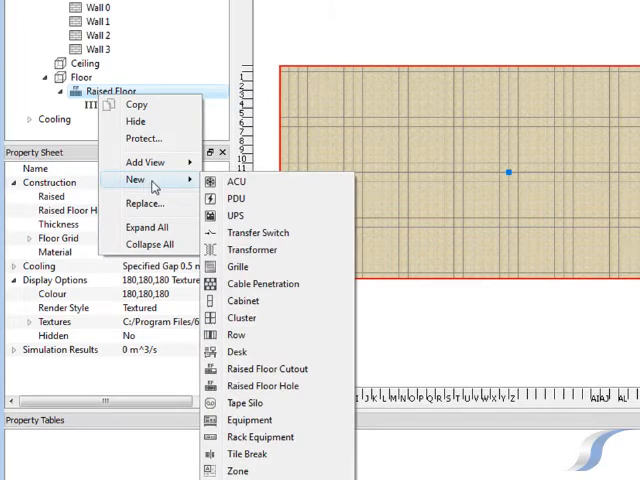
mouse_move(262, 368)
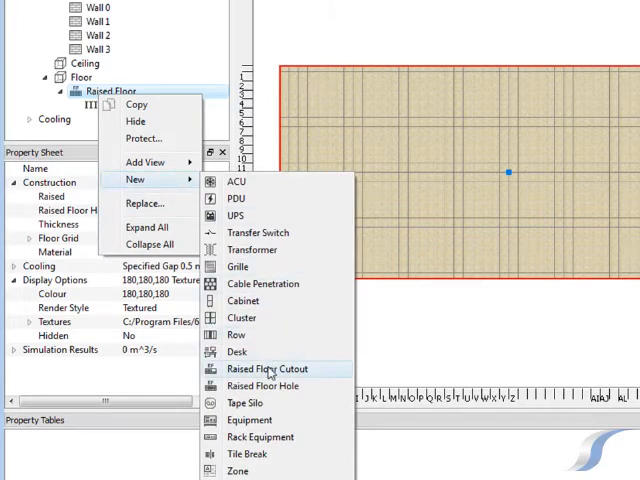
left_click(260, 368)
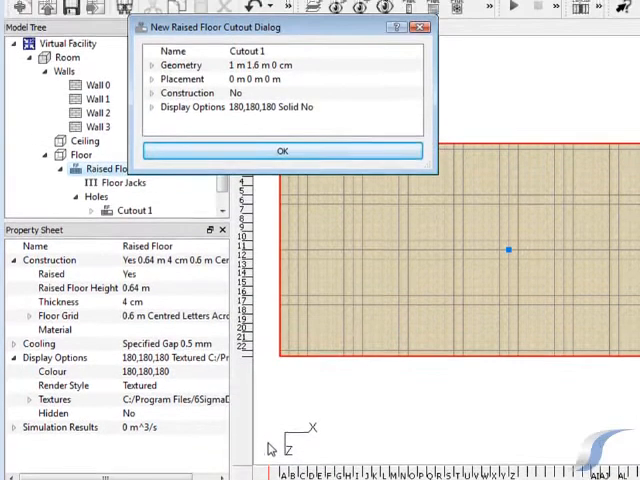
left_click(152, 68)
type("1.6 m")
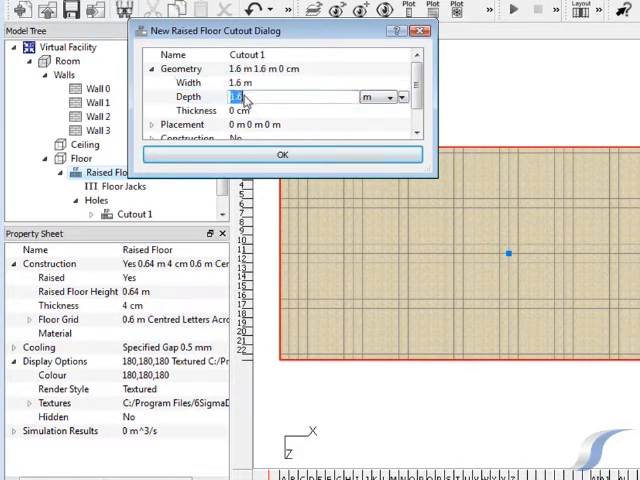
type("4.2")
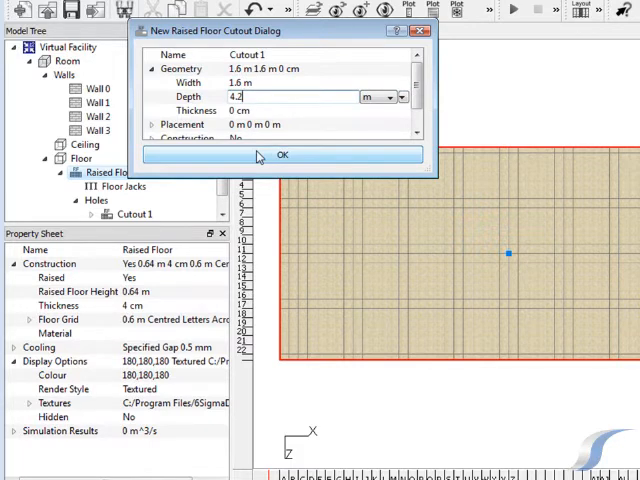
left_click(282, 154)
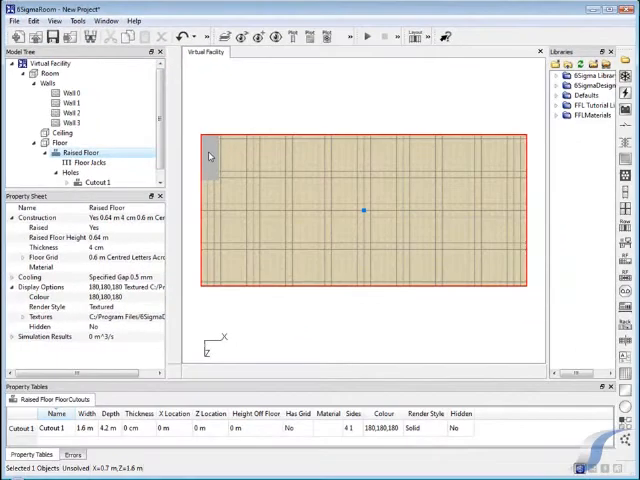
- Position the new cutout against the raised floor's right-hand edge
left_click(96, 182)
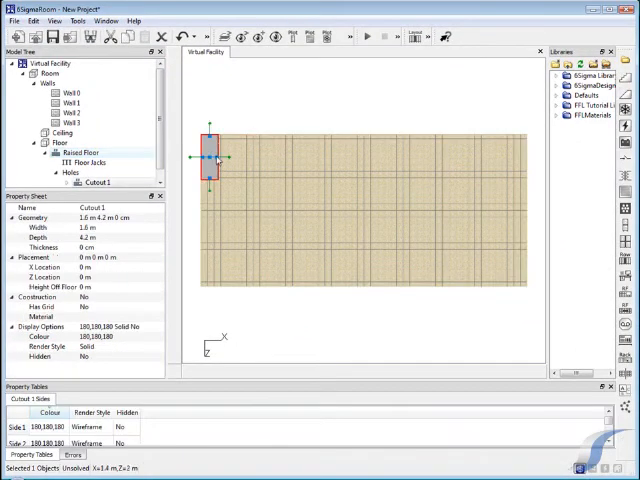
left_click_drag(210, 160, 496, 168)
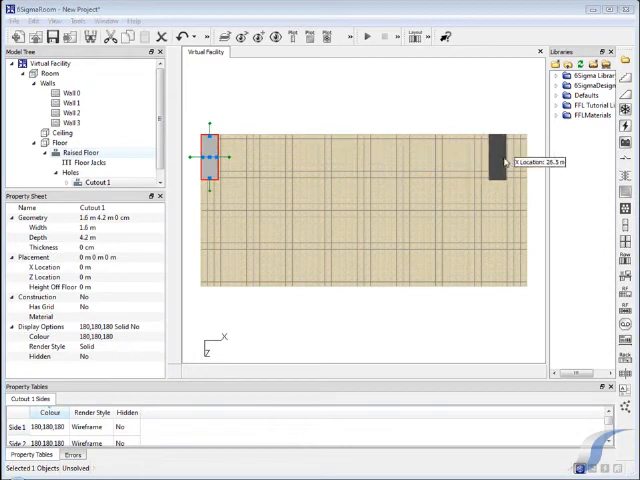
left_click_drag(210, 164, 518, 158)
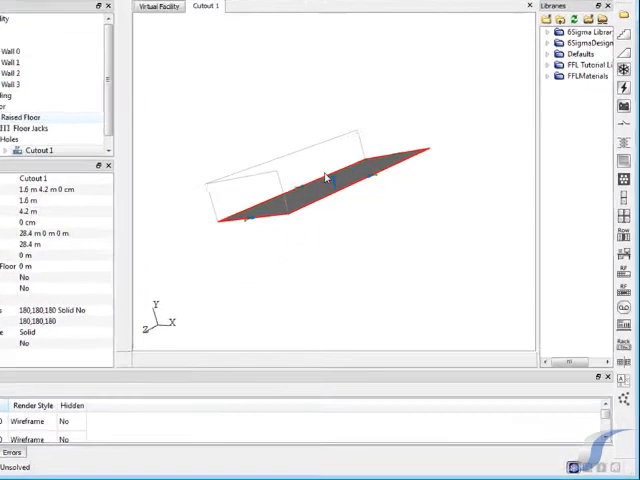
- Add a ramp, Ramp 1, inside the cutout with width 1.6 m and view it side-on
right_click(324, 176)
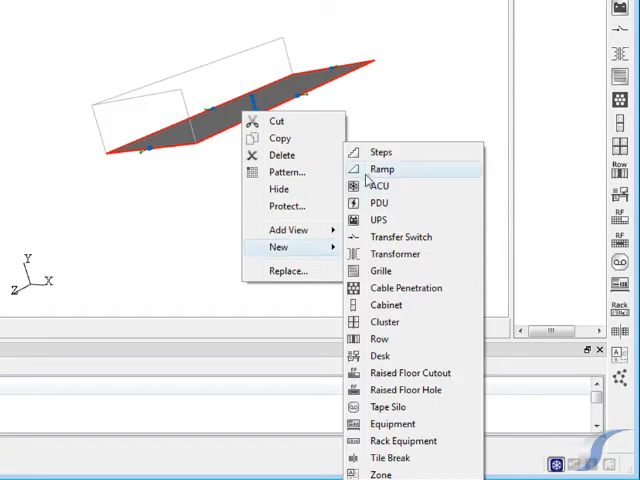
left_click(382, 168)
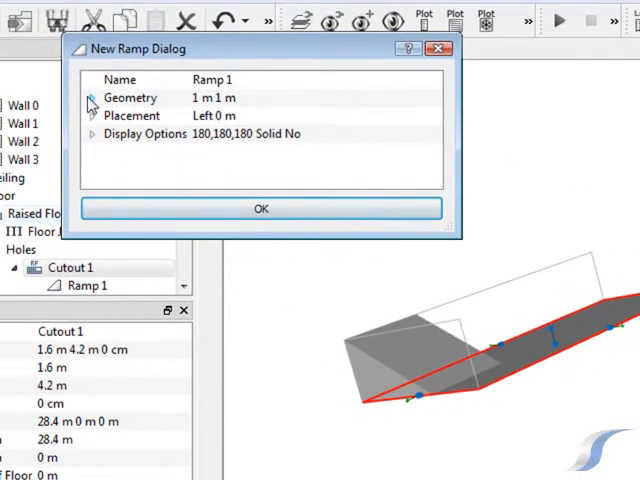
left_click(90, 98)
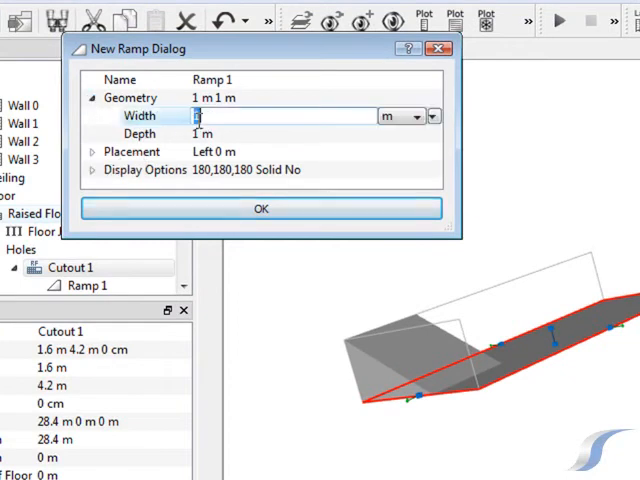
type("1.6")
left_click(314, 132)
type("2.7")
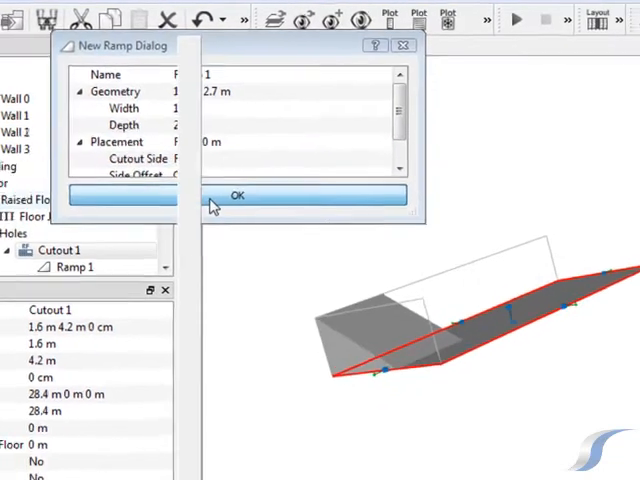
left_click(236, 196)
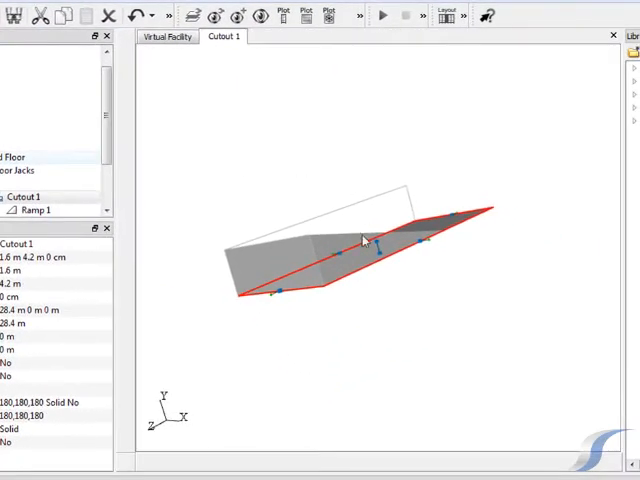
left_click_drag(364, 240, 388, 284)
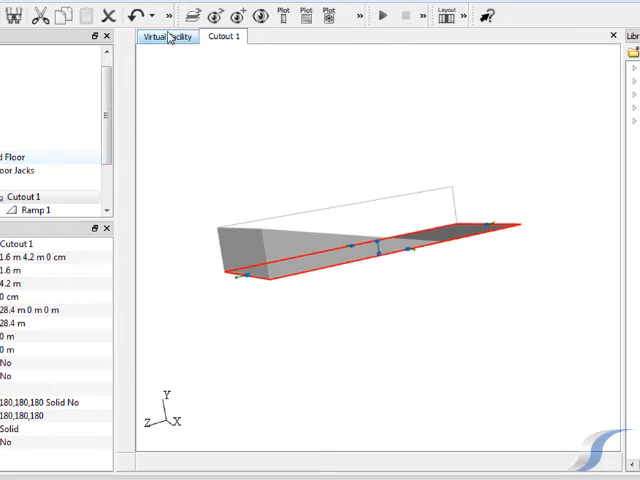
- Add a second cutout, Cutout 2, to the raised floor from the facility view
left_click(166, 36)
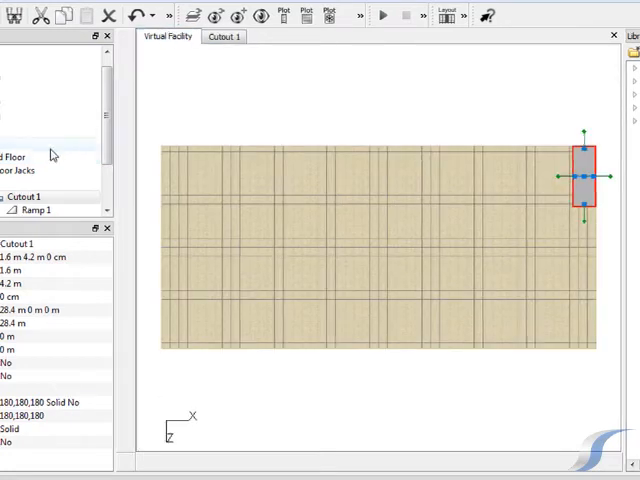
right_click(104, 156)
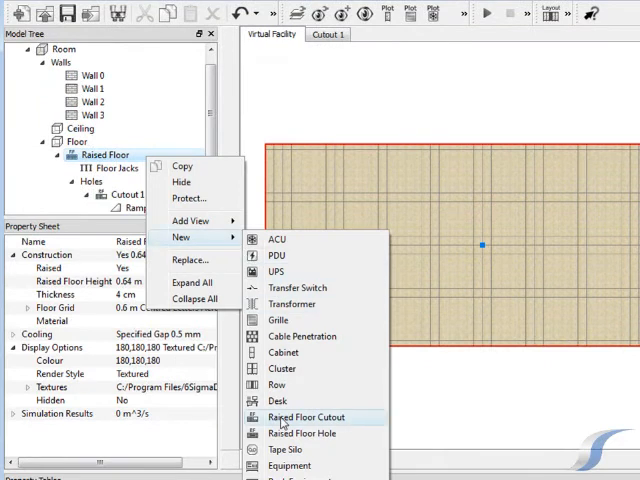
left_click(304, 416)
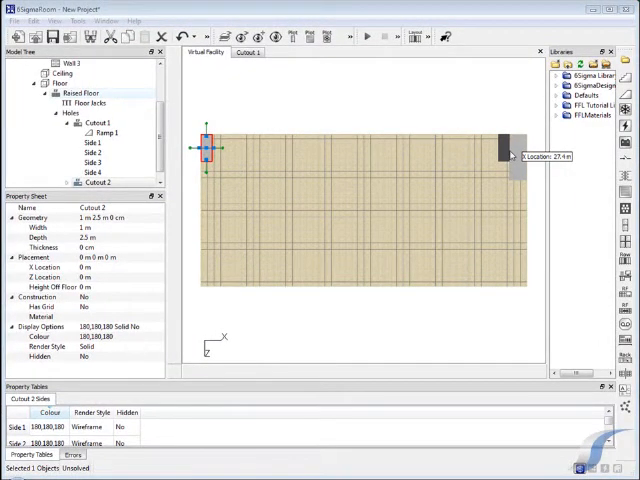
- Add steps, Steps 1, to Cutout 2 with Placement > Cutout Side set to Front
right_click(372, 212)
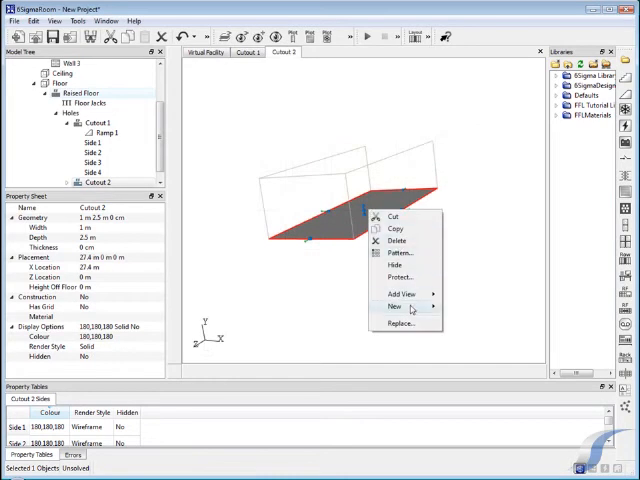
left_click(394, 306)
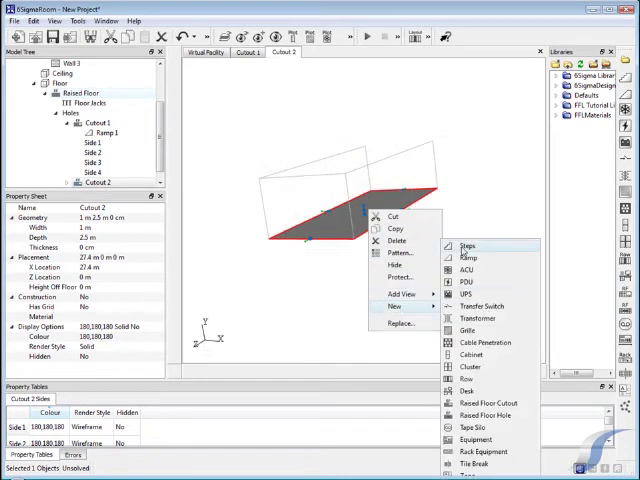
left_click(468, 244)
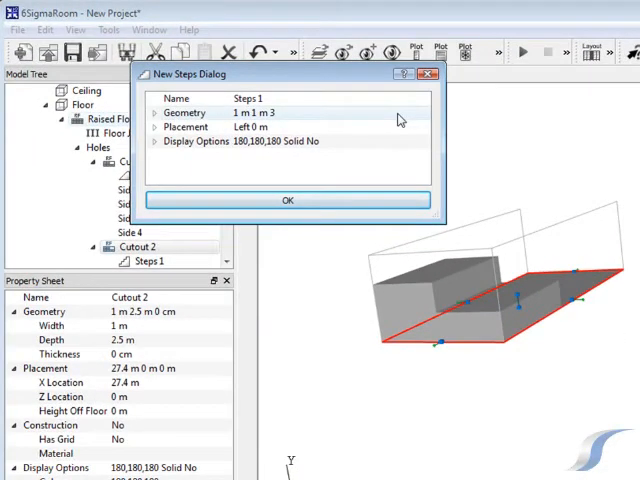
left_click(152, 128)
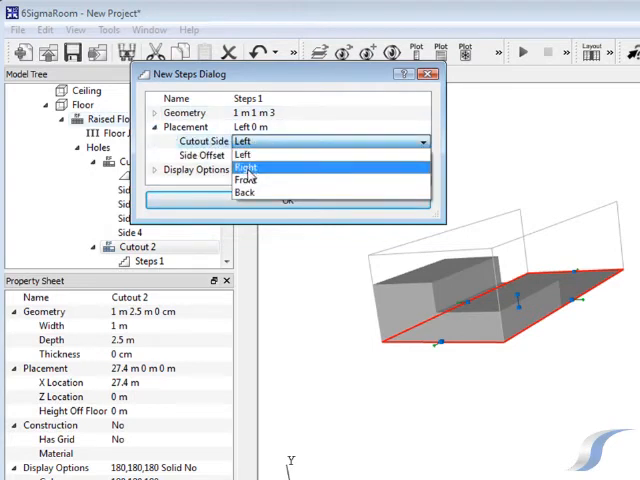
left_click(246, 180)
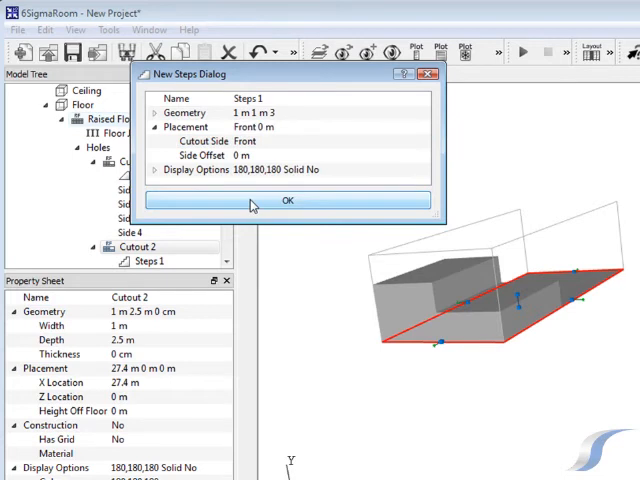
left_click(288, 200)
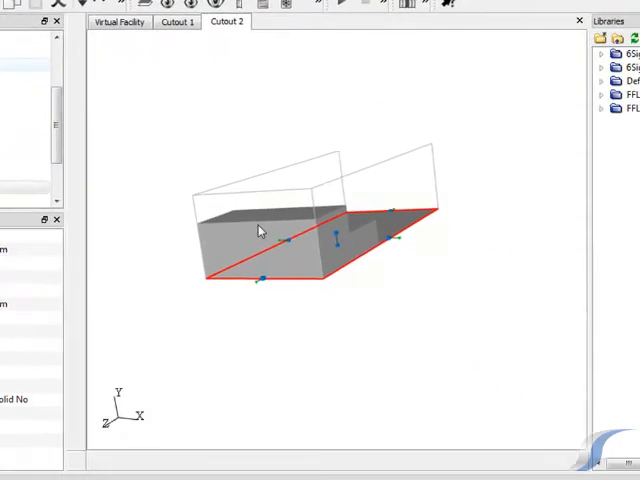
left_click(122, 26)
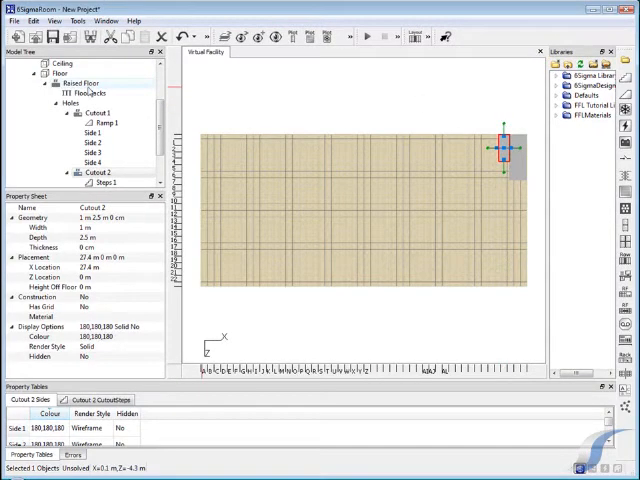
- Add a solid obstruction named Internal wall to the raised floor
right_click(78, 84)
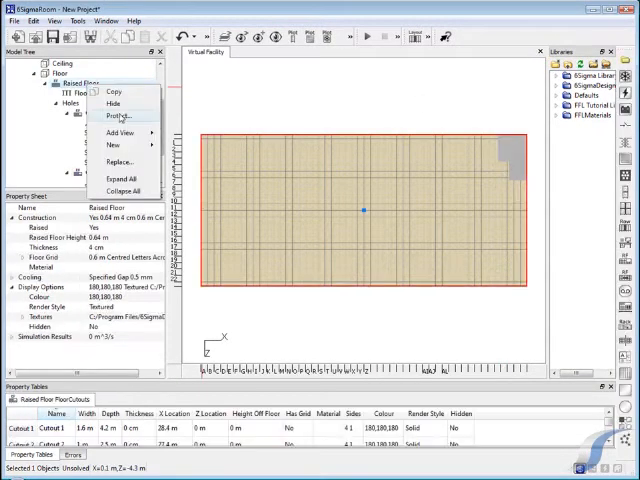
left_click(112, 144)
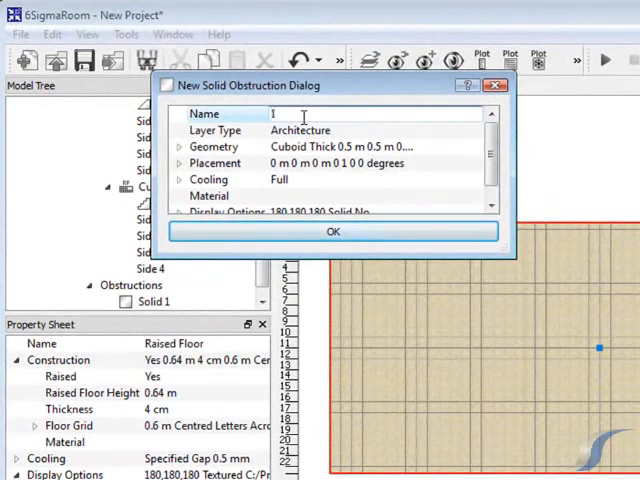
type("Internal wall")
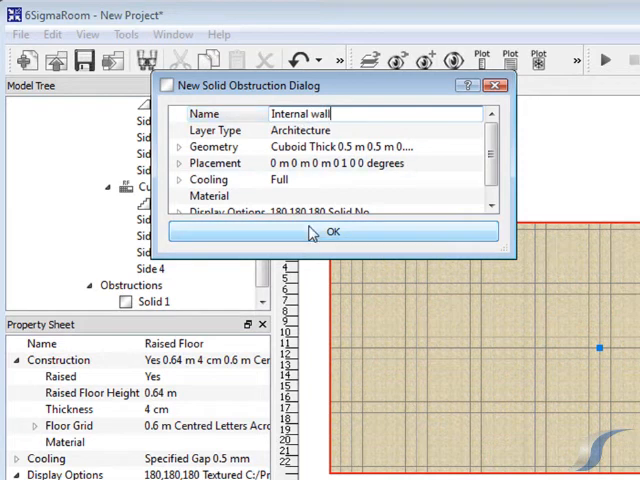
left_click(332, 230)
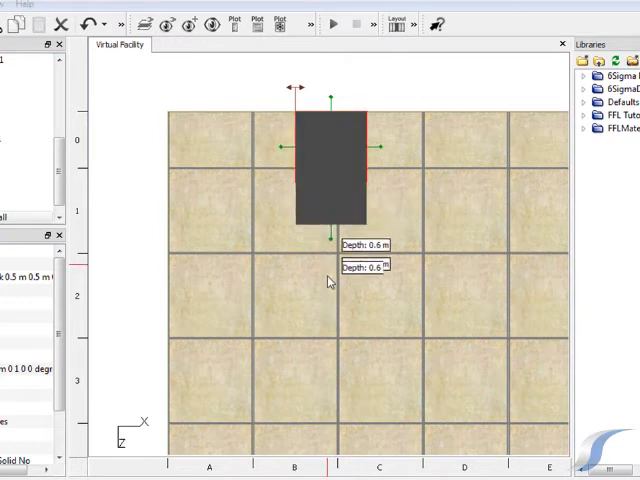
- Stretch the internal wall into a long, thin partition across several floor tiles
left_click_drag(330, 230, 330, 450)
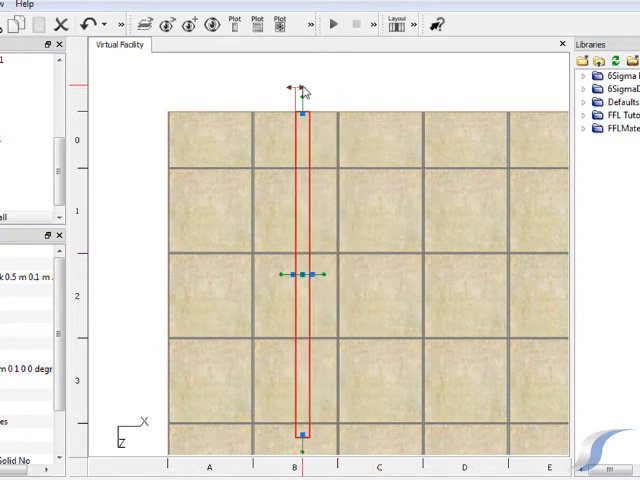
left_click_drag(304, 90, 290, 96)
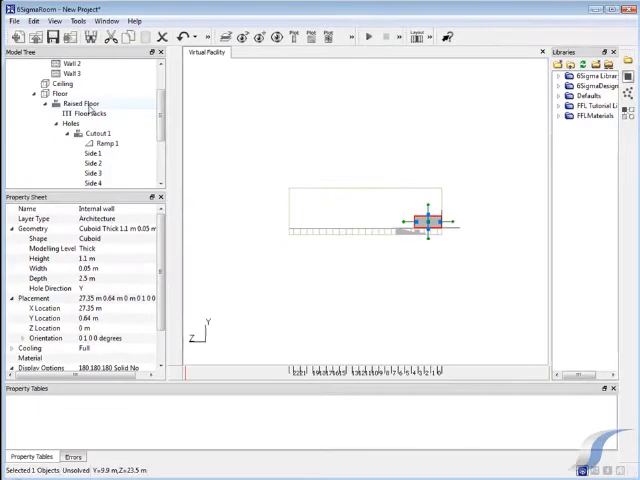
- Add another solid obstruction named Internal wall 2 to the raised floor
right_click(76, 108)
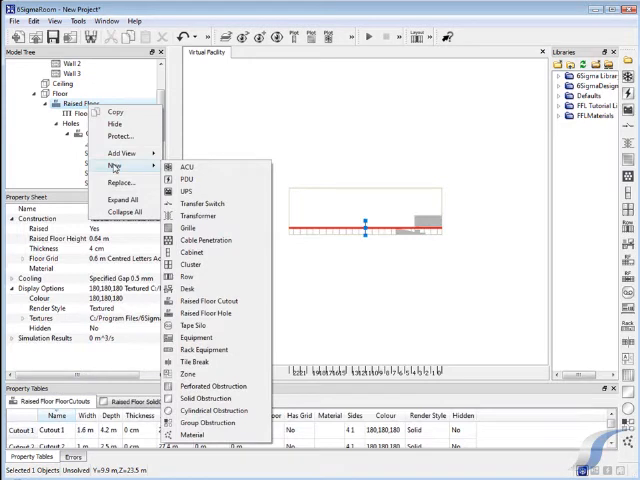
mouse_move(208, 404)
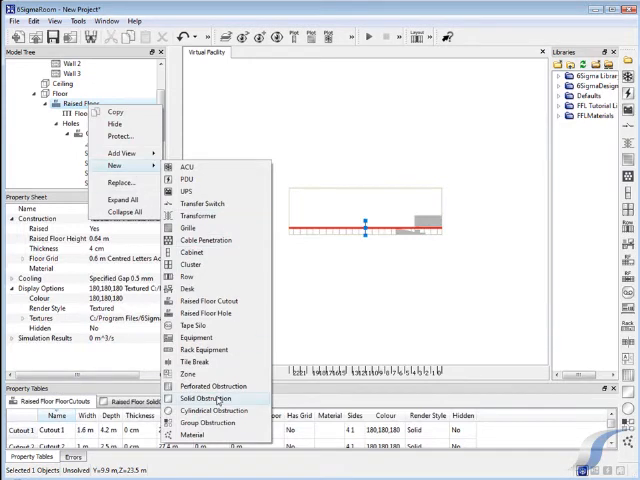
left_click(204, 398)
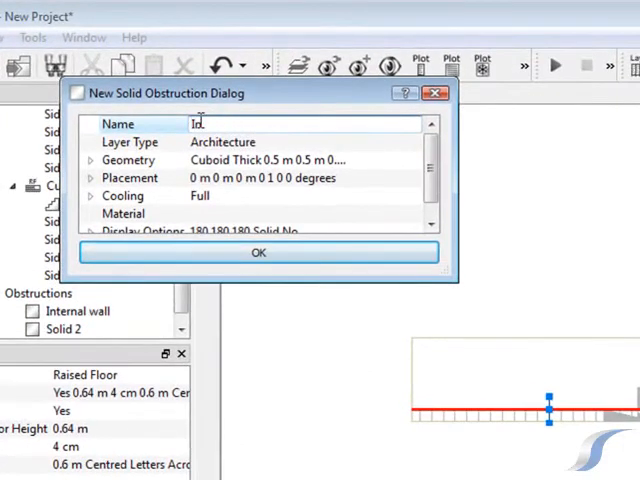
type("Internal")
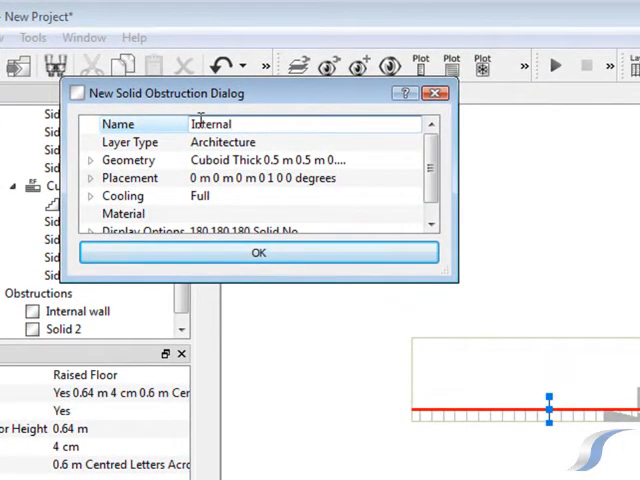
type("wall 2")
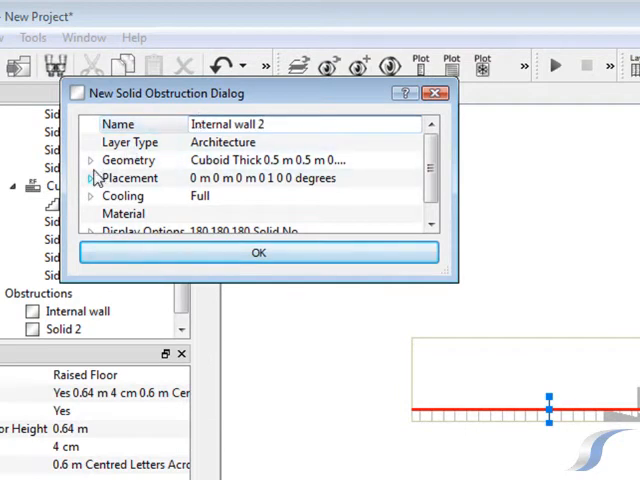
- Make Internal wall 2 a slanted Polygon shape by editing its outline points list
left_click(92, 160)
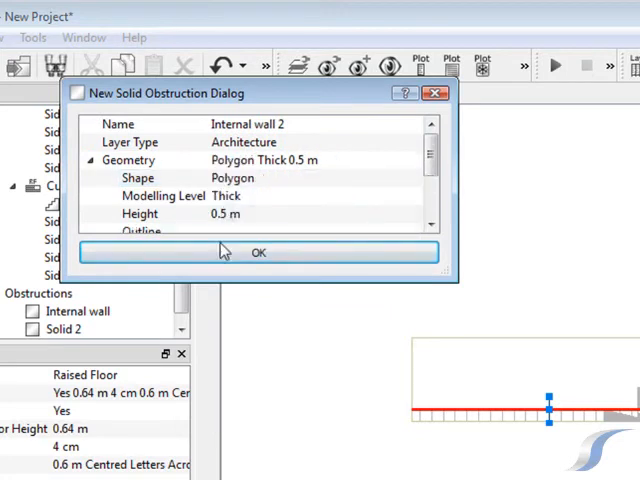
left_click(258, 252)
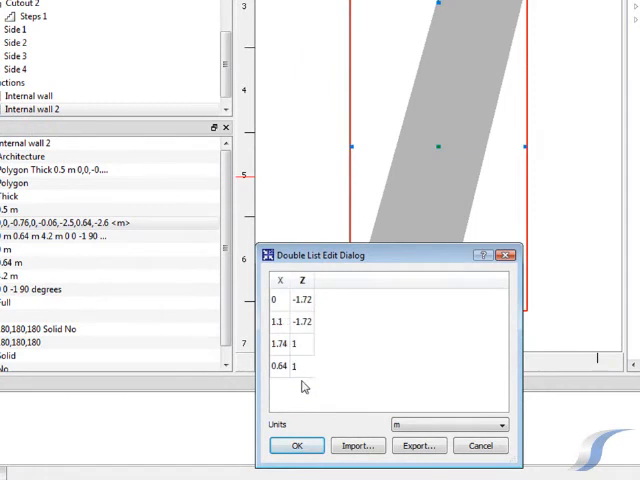
left_click(296, 446)
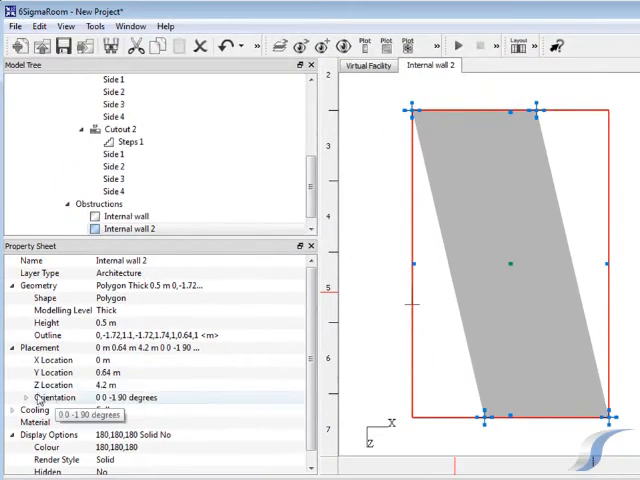
left_click(20, 398)
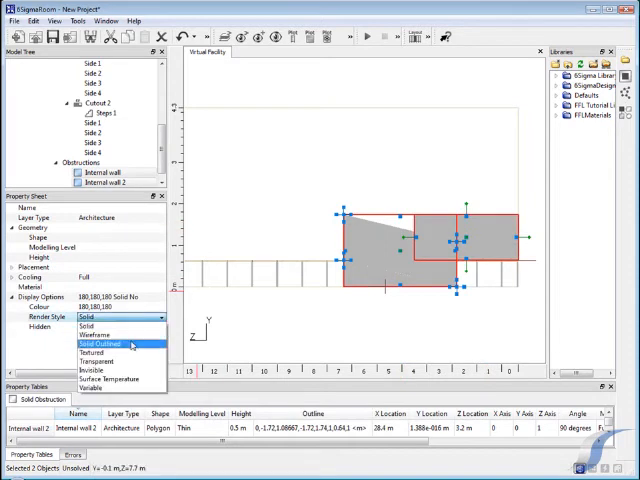
- Set Internal wall 2's render style to Transparent and choose its colour
left_click(108, 360)
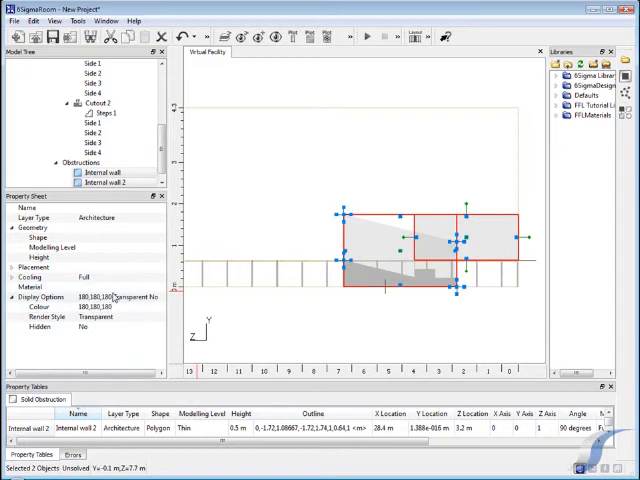
left_click(96, 306)
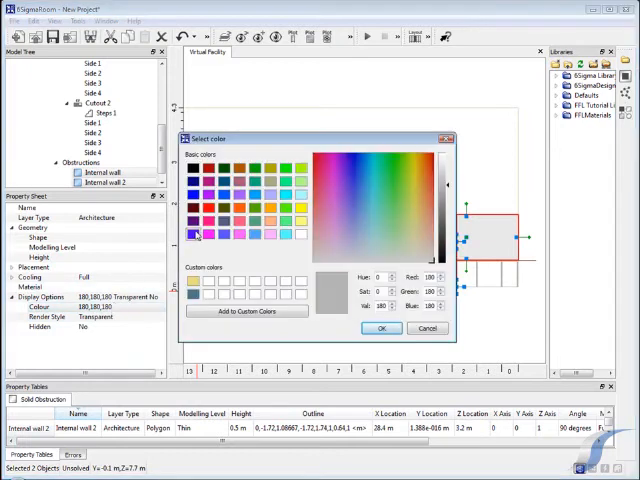
left_click(380, 328)
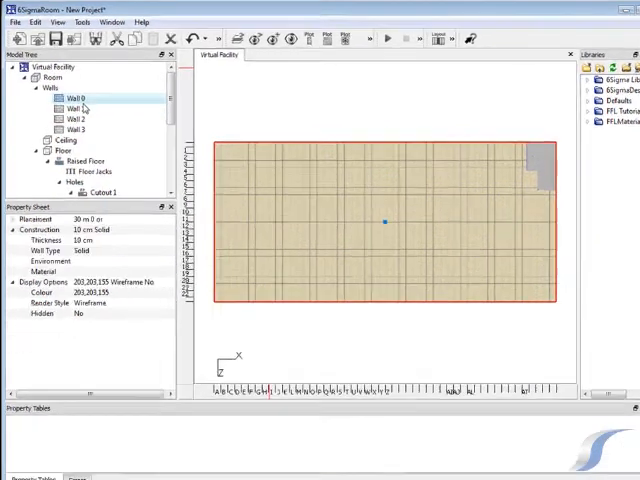
- Add a new door, Door 1, to Wall 0
right_click(88, 100)
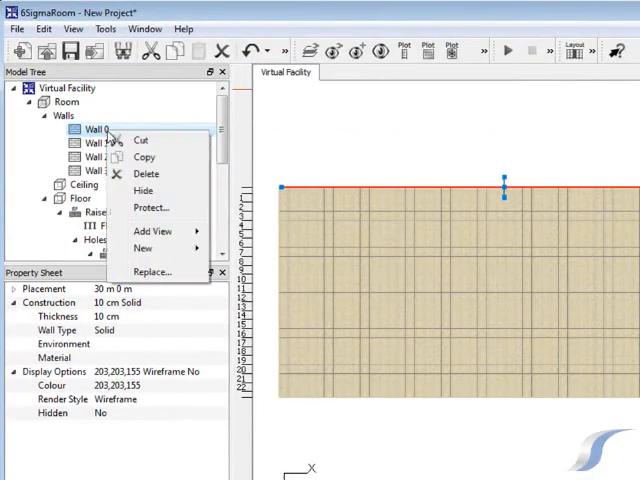
mouse_move(144, 248)
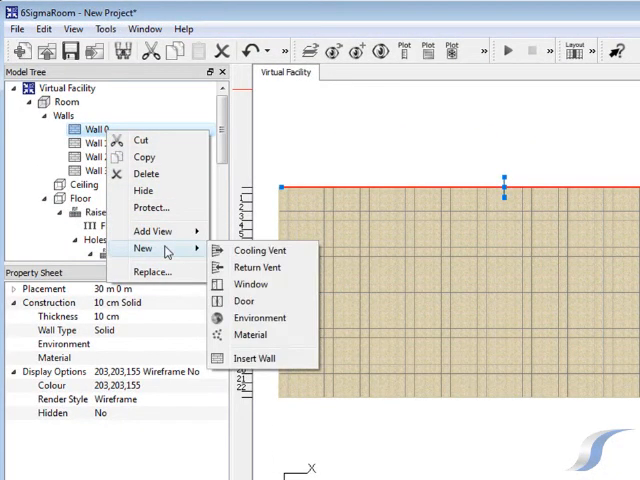
left_click(244, 300)
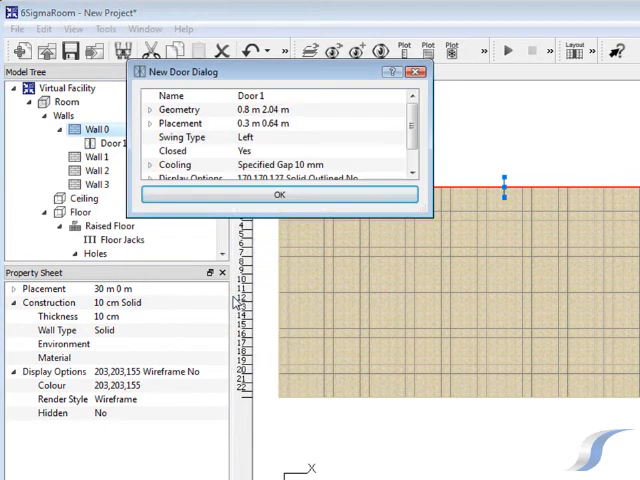
left_click(280, 196)
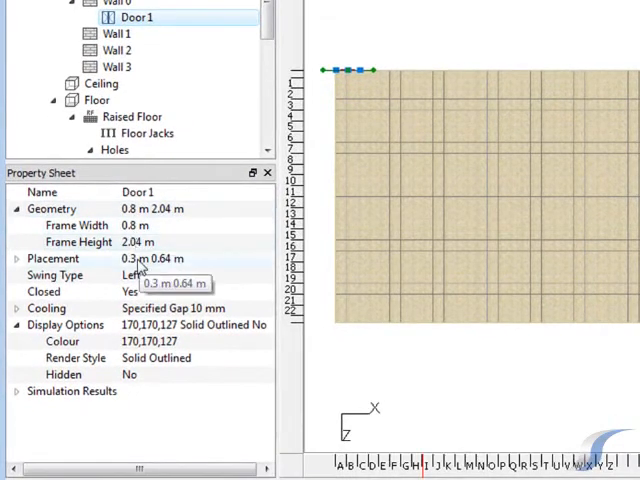
- Make Door 1 a double-swing door with a 2 m by 1.8 m frame
left_click(196, 276)
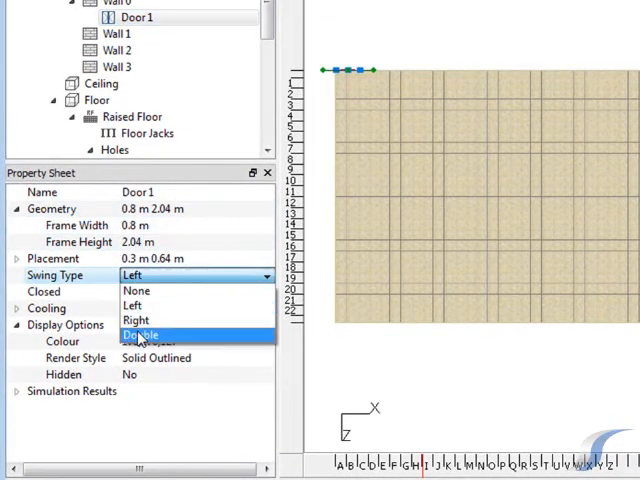
left_click(140, 334)
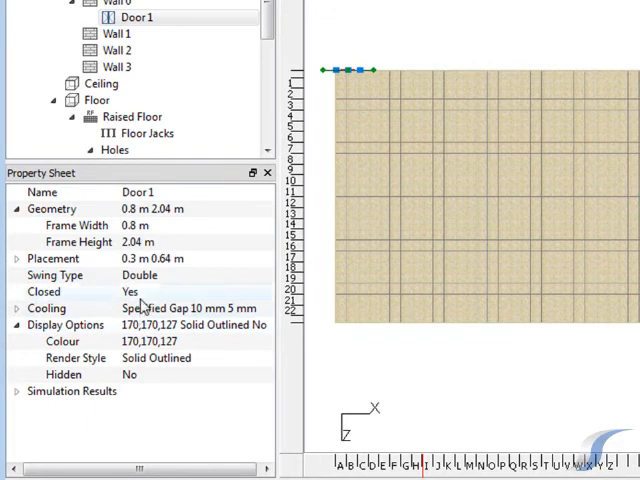
left_click(150, 224)
type("2")
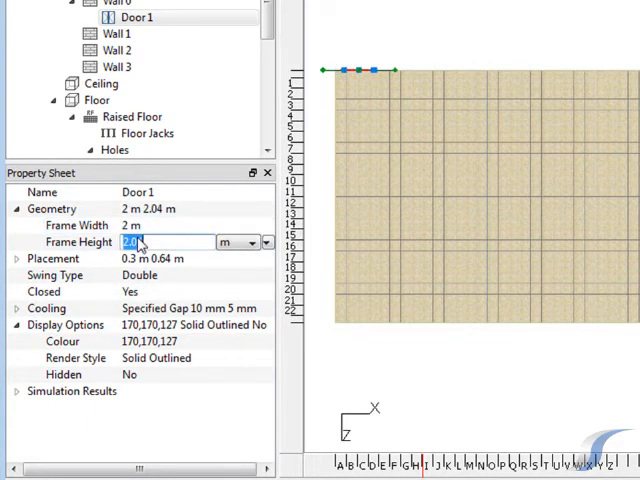
type("1.8")
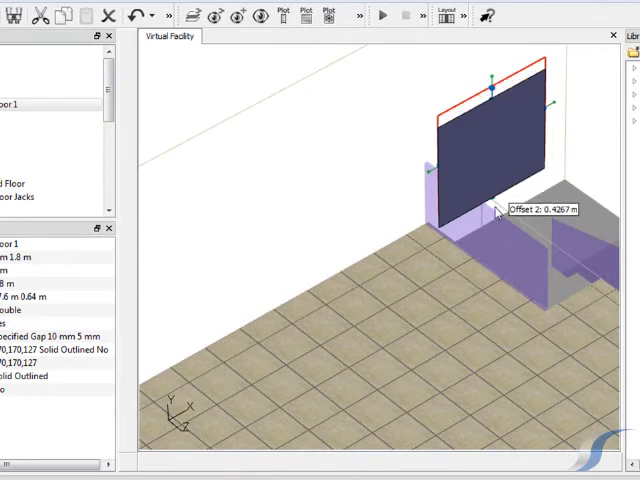
- Slide Door 1 along the wall and give it a textured render style from an image file
left_click_drag(490, 210, 504, 244)
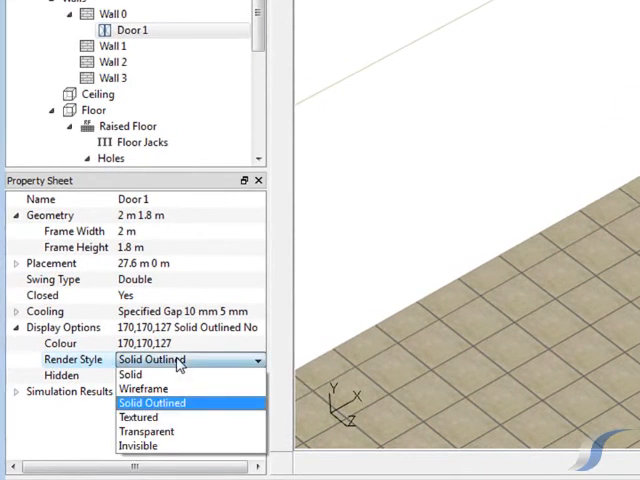
left_click(146, 416)
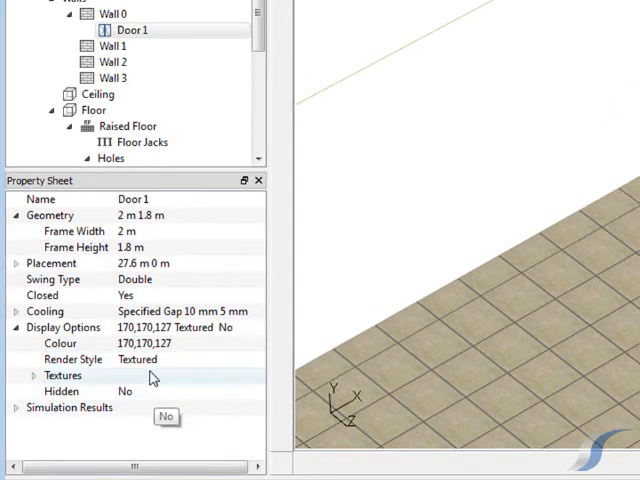
left_click(16, 374)
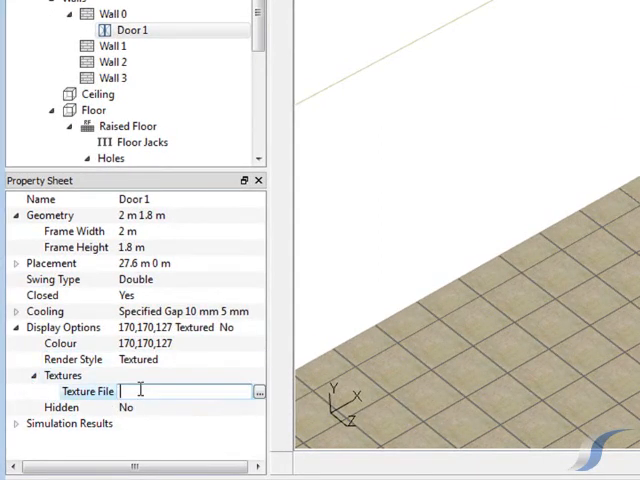
left_click(258, 392)
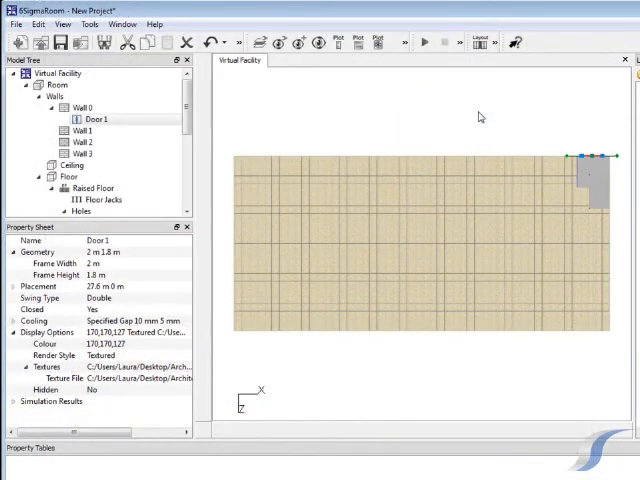
- Add Desk 1 on the raised floor, 4 m wide, with orientation 270 degrees
left_click(90, 188)
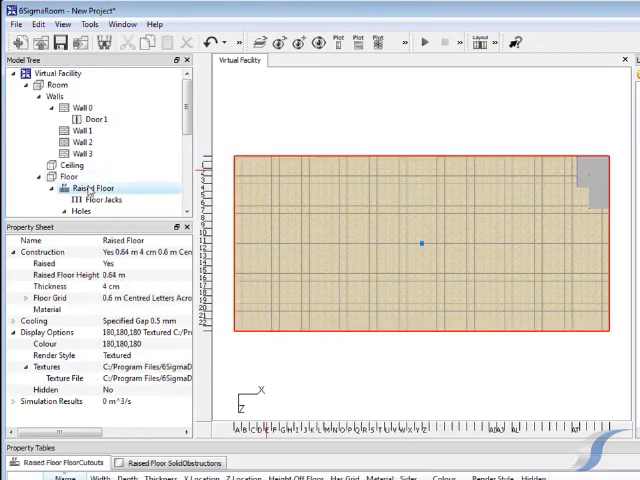
right_click(90, 190)
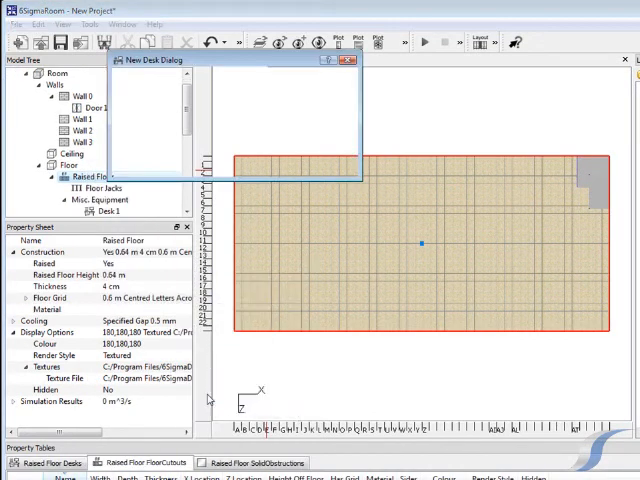
left_click(348, 64)
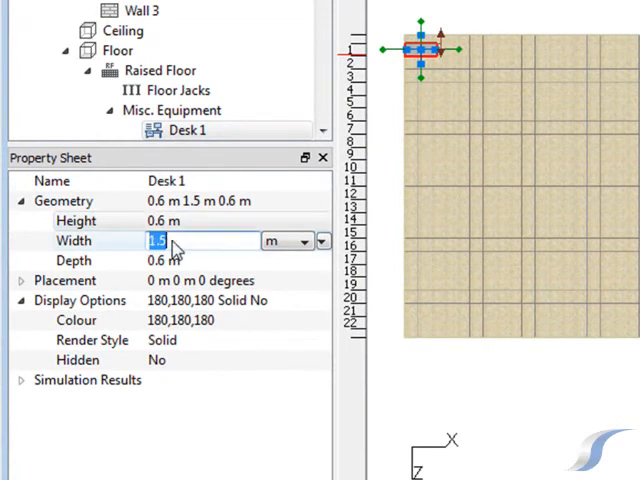
type("4 m")
left_click(238, 260)
type("1")
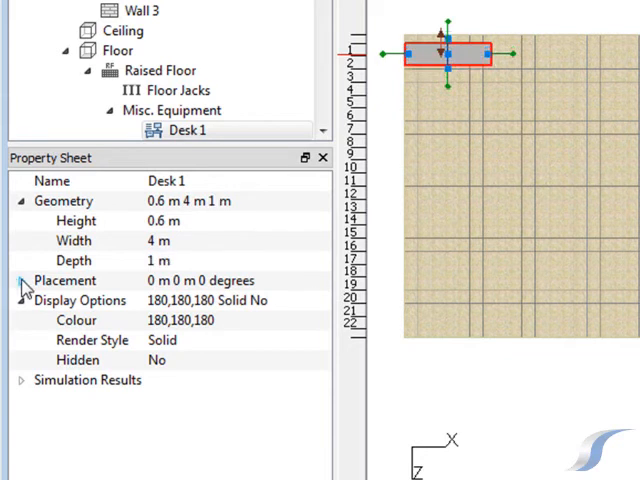
left_click(22, 280)
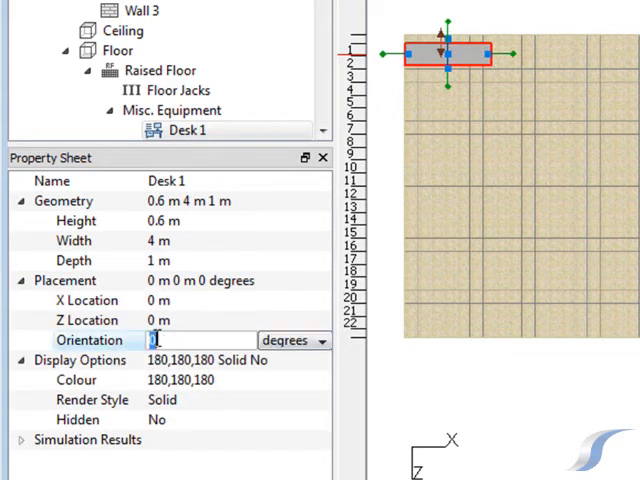
type("270 degrees")
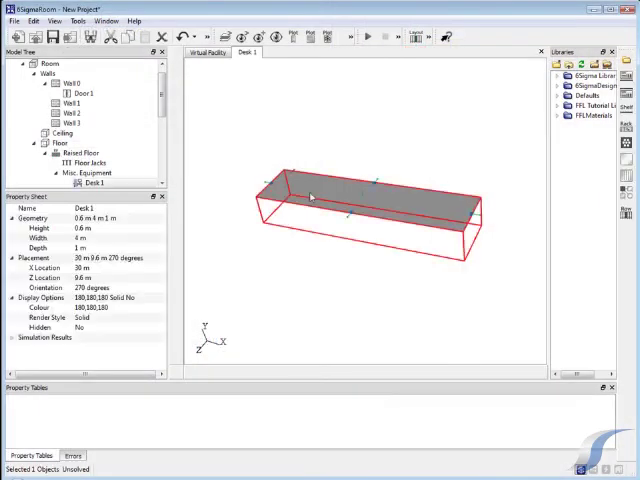
- Add shelves to Desk 1 at 0.6 m height offset and give them a custom colour
right_click(310, 200)
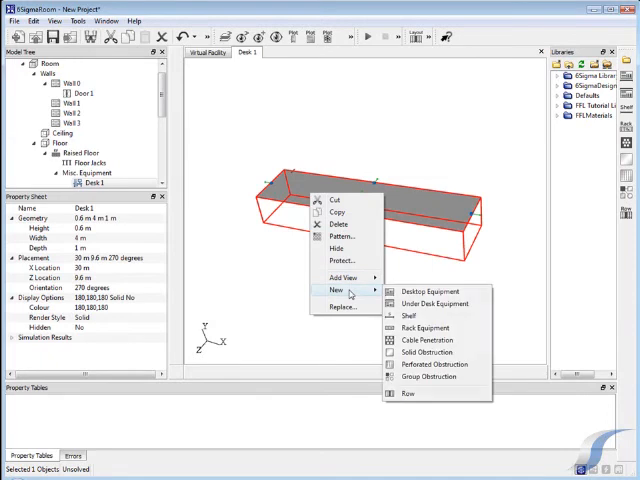
left_click(408, 316)
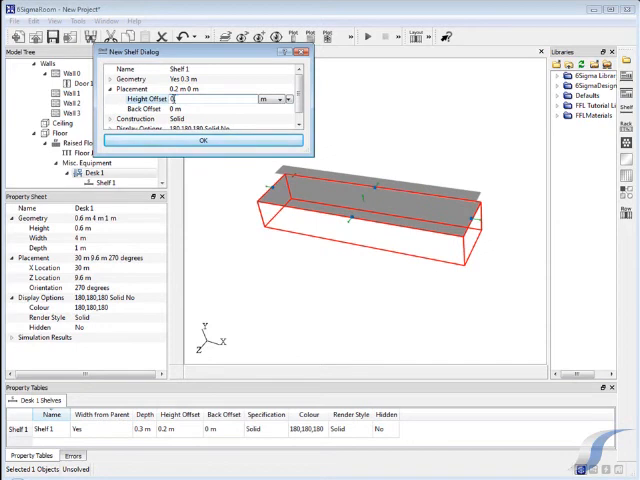
type("0.6")
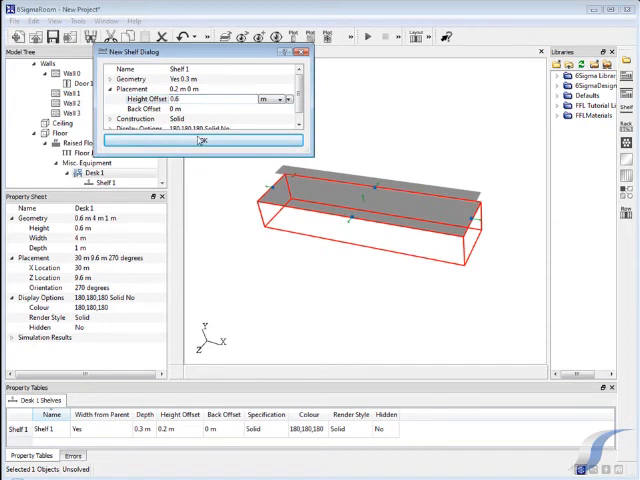
left_click(204, 140)
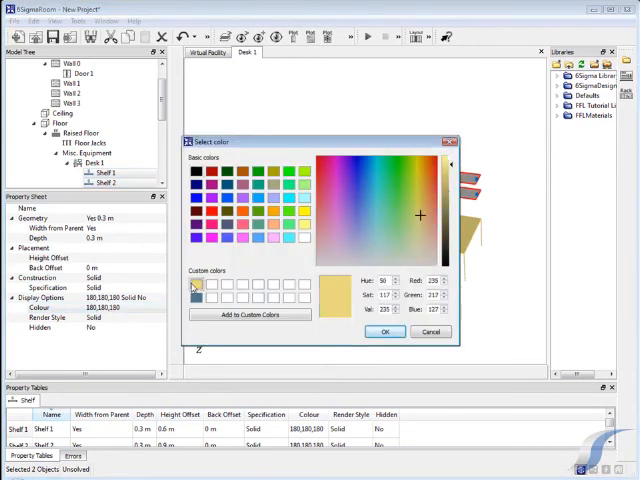
left_click(384, 332)
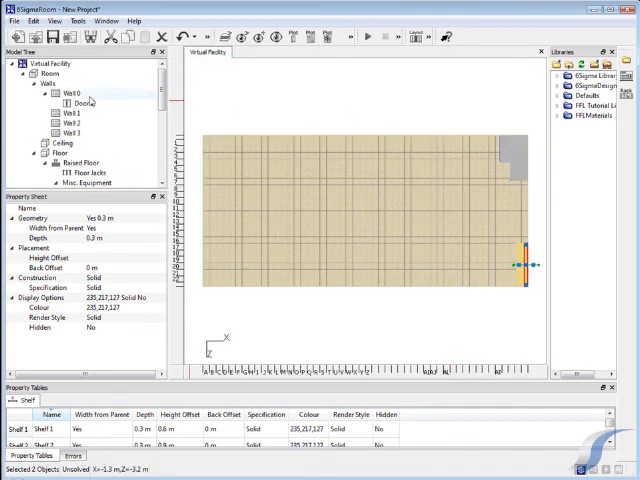
- Start a new ceiling light, Light 1, sized 0.1 m by 1.1 m
left_click(64, 144)
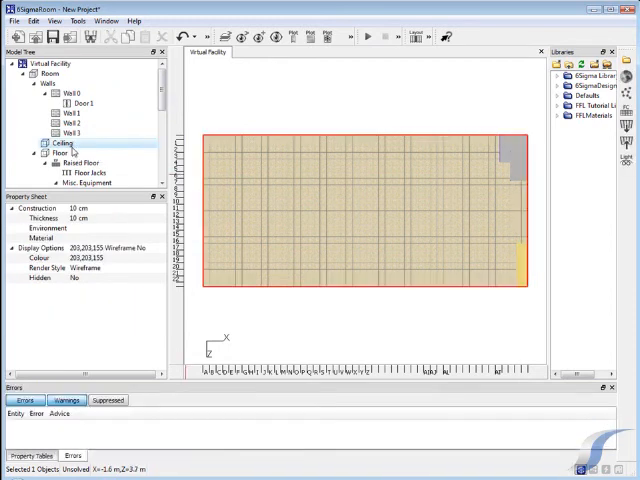
right_click(52, 144)
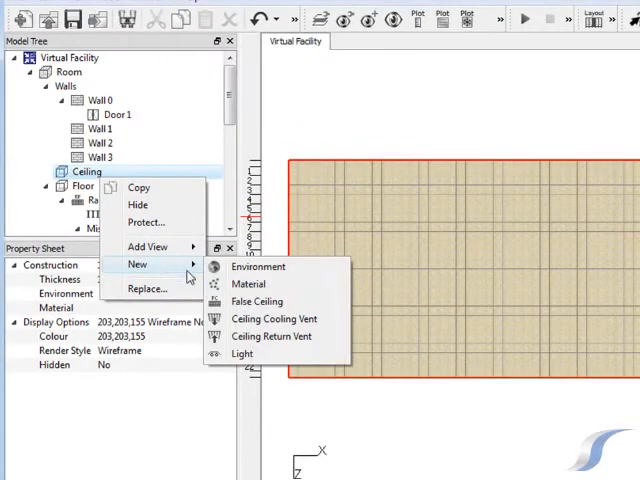
left_click(242, 352)
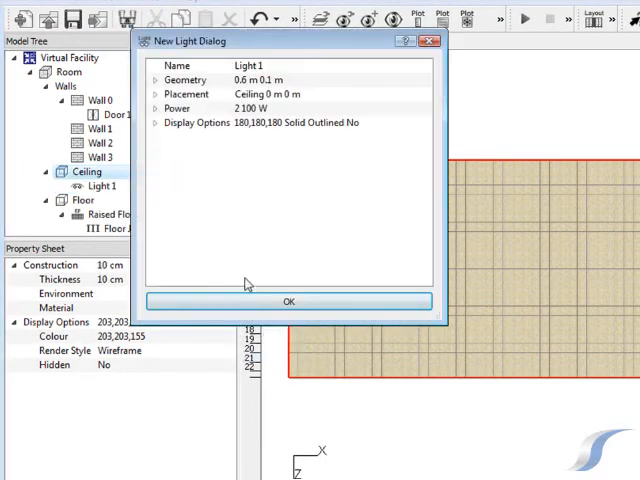
left_click(156, 80)
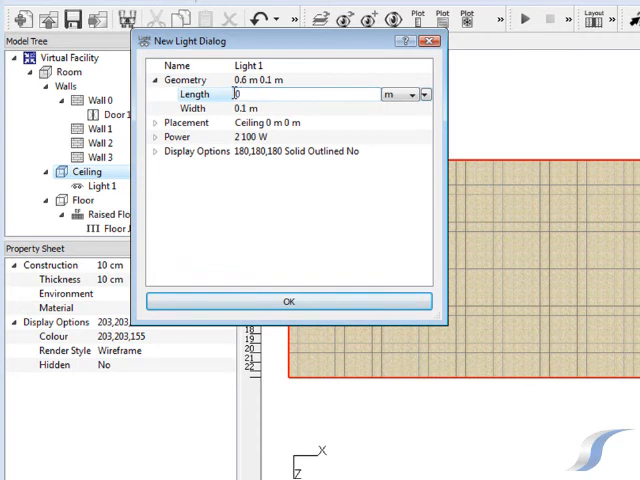
type("0.1 m")
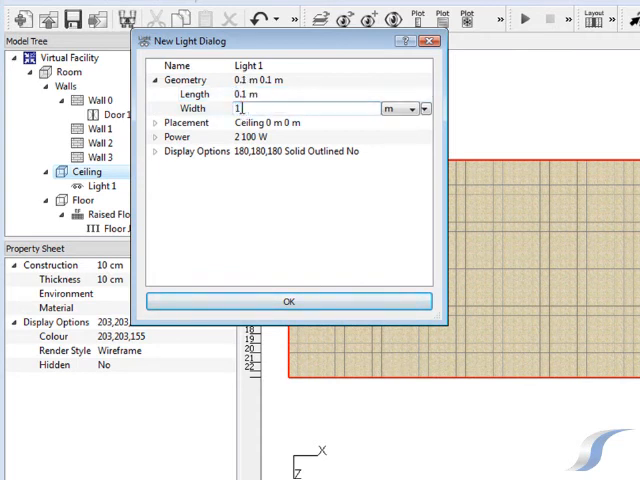
type(".1")
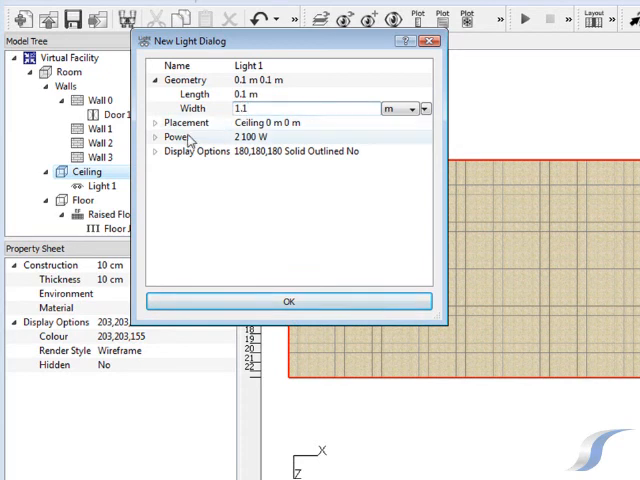
- Set Light 1 as a pendant with two 100 W bulbs and create it
left_click(156, 122)
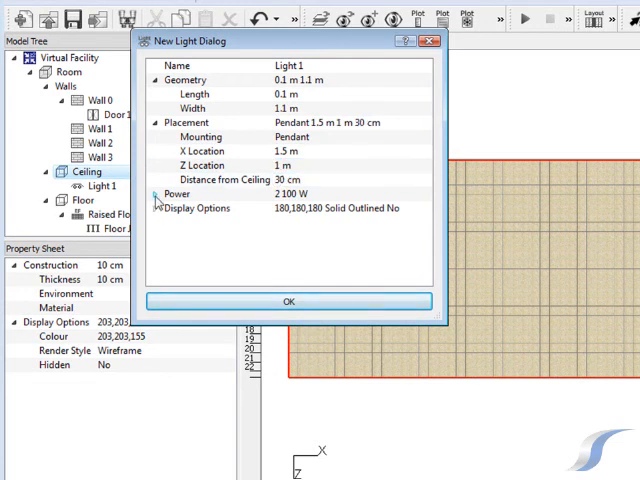
left_click(156, 194)
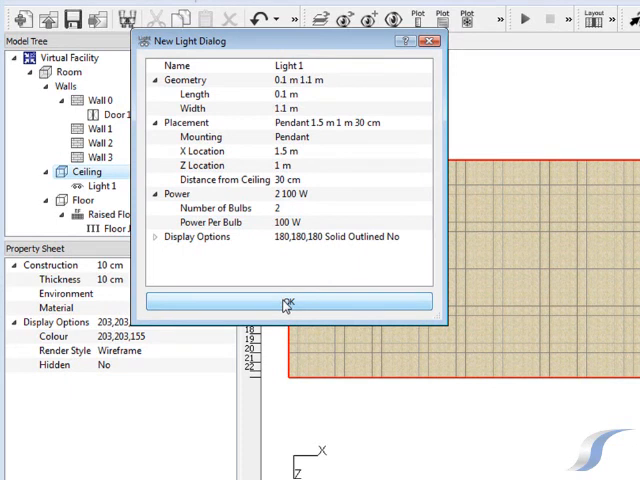
left_click(288, 302)
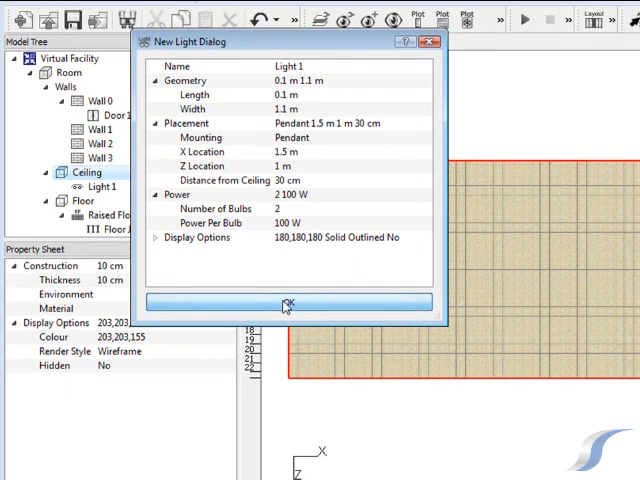
left_click(288, 304)
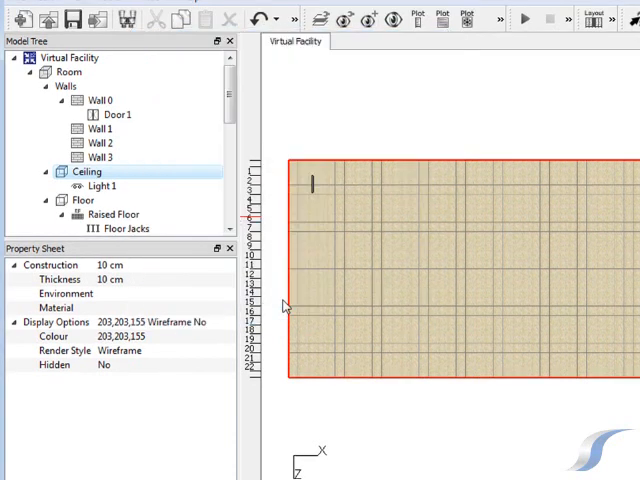
- Pattern Light 1 into a 9 by 5 grid with 3 m X pitch and 2.8 m Z pitch
left_click(104, 188)
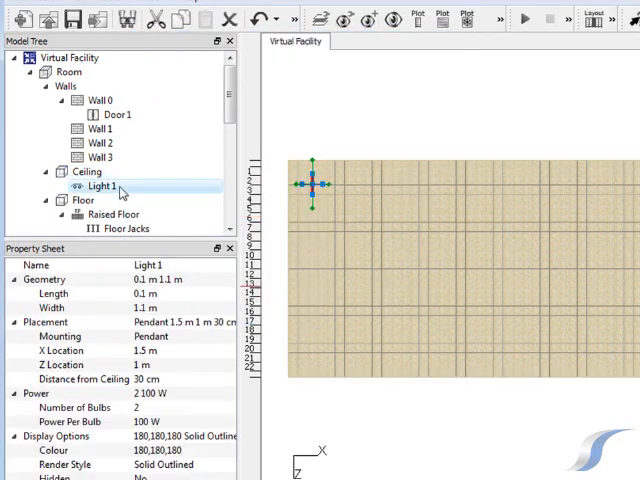
right_click(100, 188)
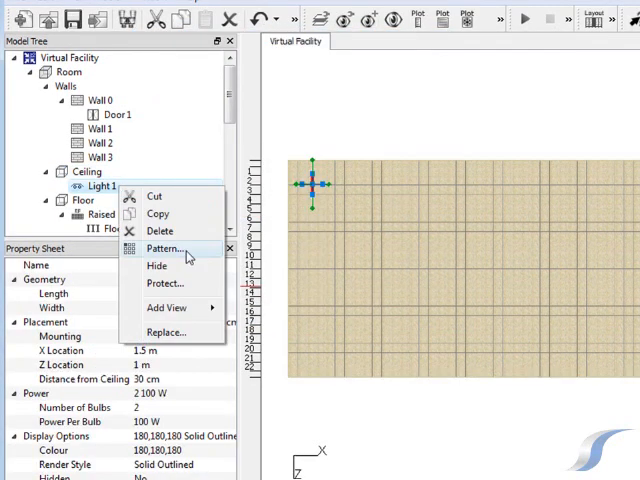
left_click(162, 246)
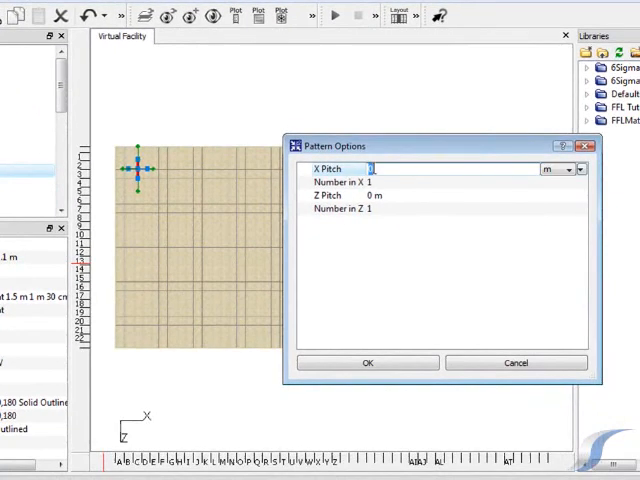
type("3.1 m")
left_click(476, 194)
type("2.8")
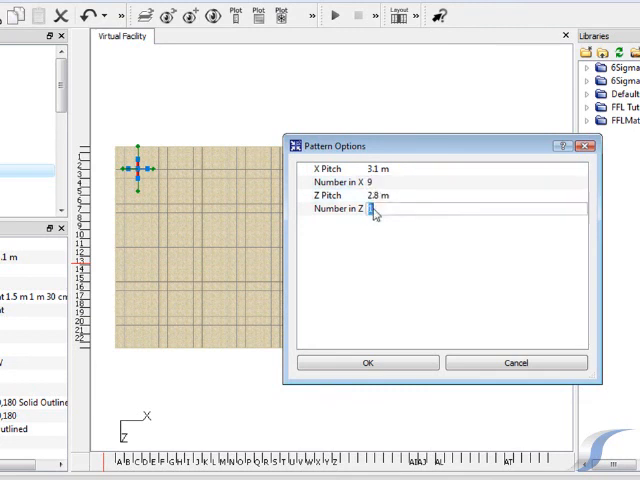
type("9")
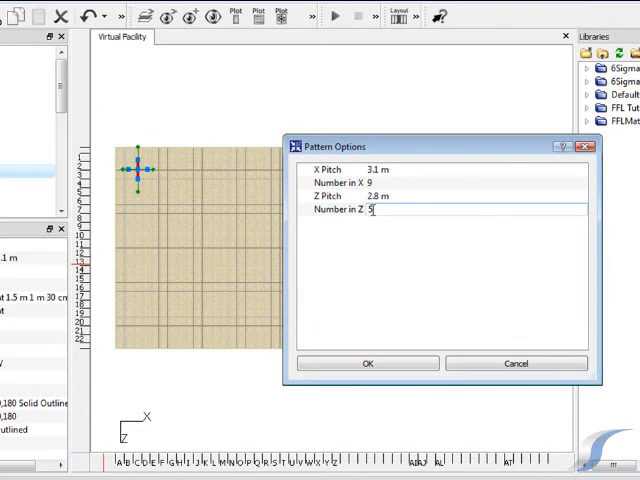
left_click(368, 364)
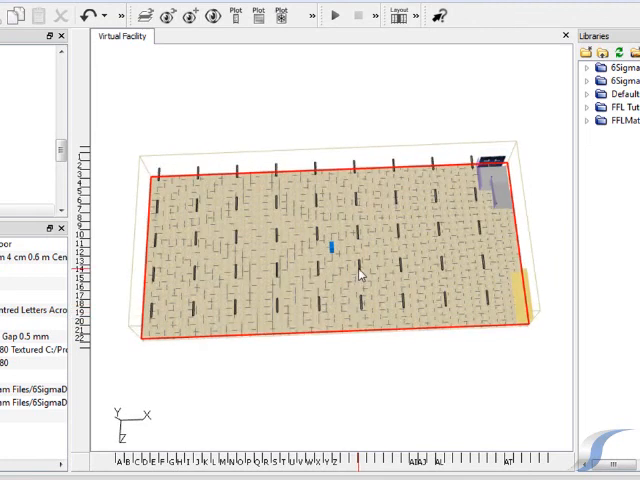
left_click_drag(360, 276, 364, 236)
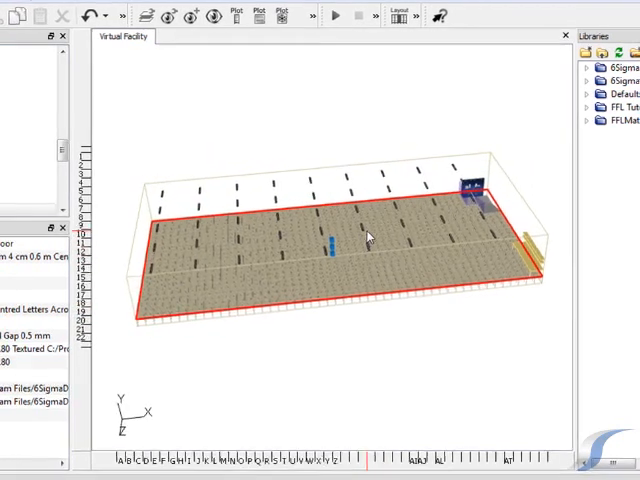